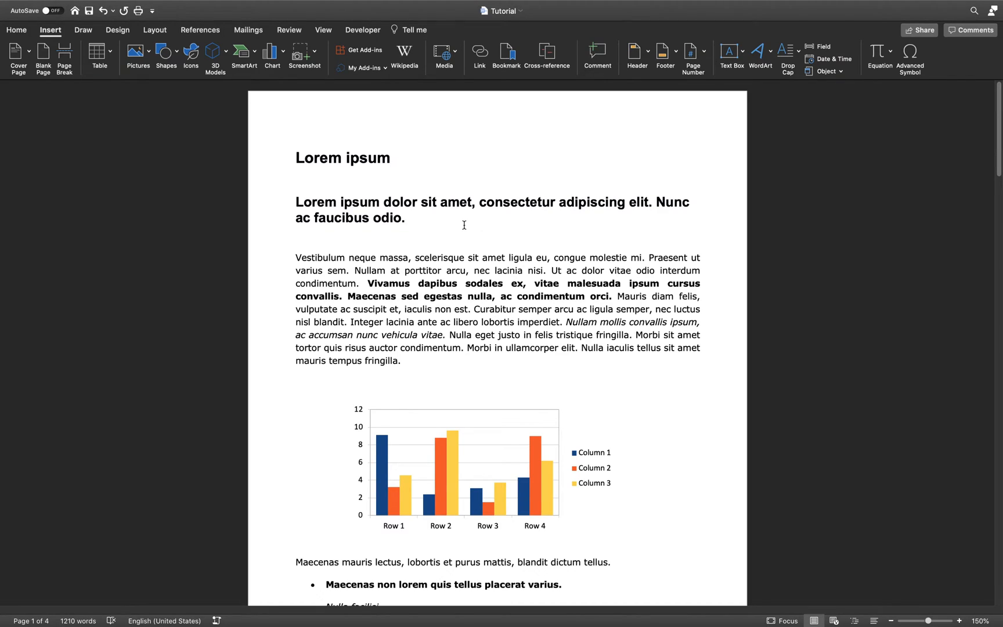
# - Switch to the Home tab with the cursor at the end of the 'Lorem ipsum' heading
pyautogui.click(391, 158)
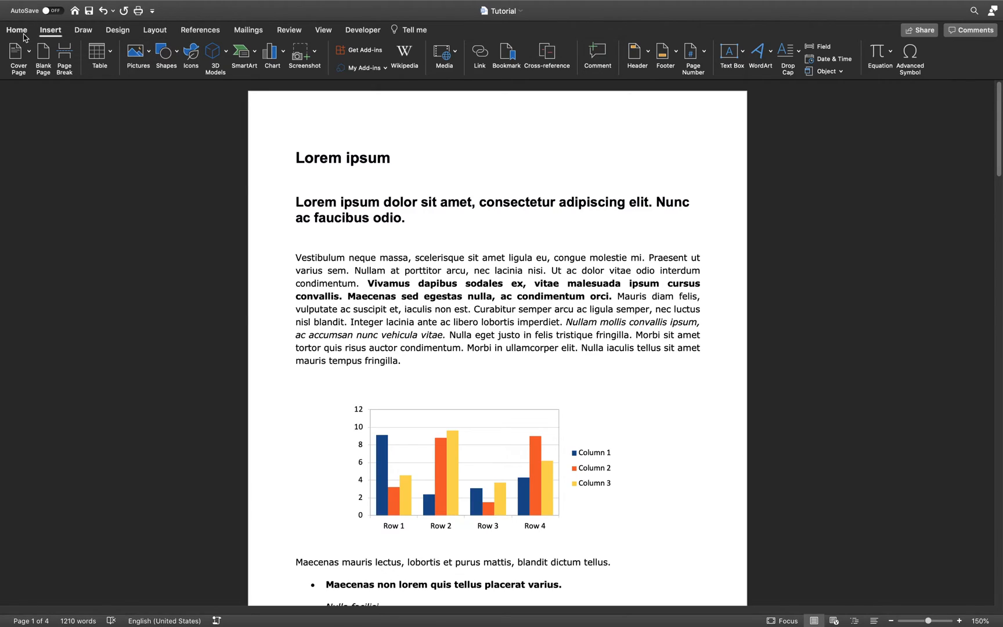
pyautogui.click(16, 30)
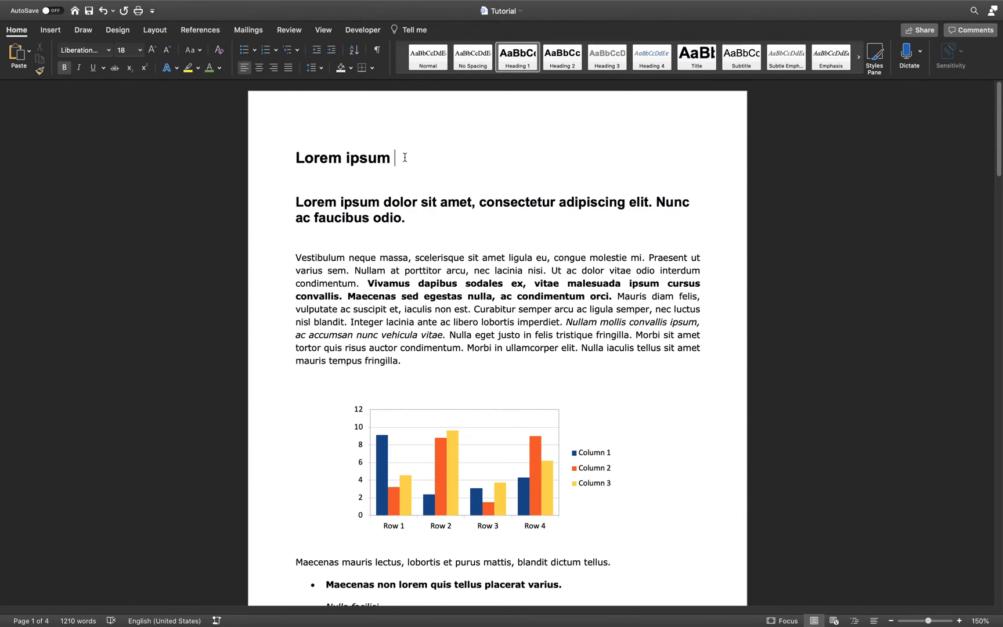
pyautogui.moveTo(425, 220)
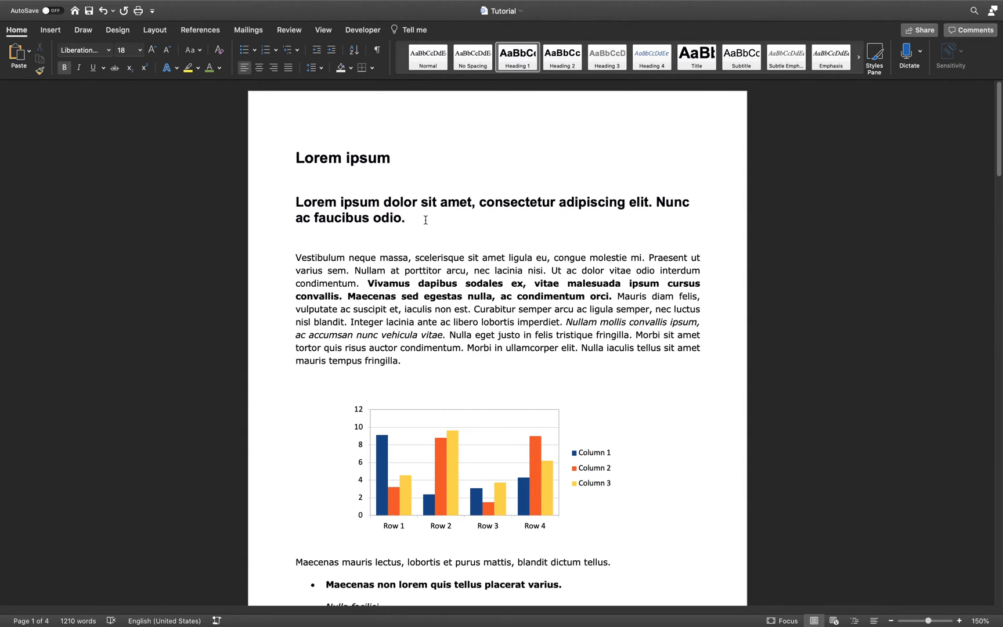
# - Insert a grave-accented 'à' after 'Lorem ipsum' using Option+` then a
pyautogui.click(390, 157)
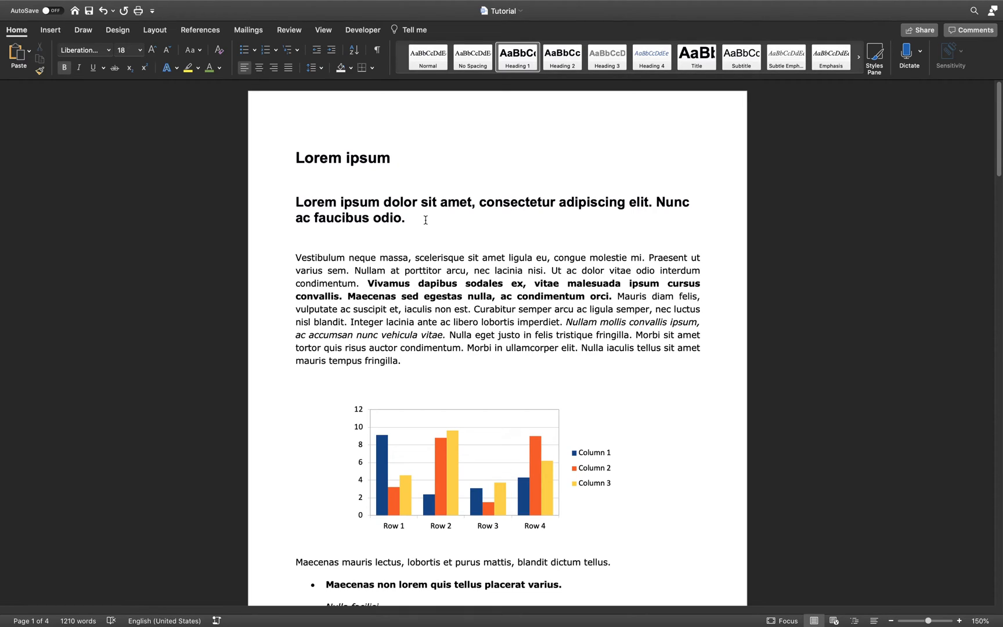
pyautogui.click(391, 158)
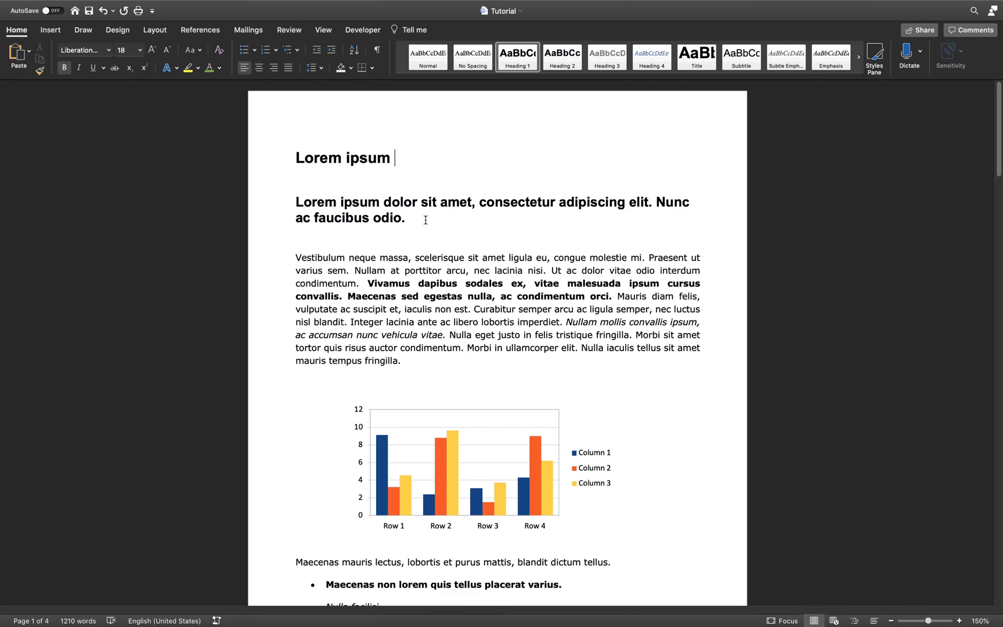
pyautogui.write('`')
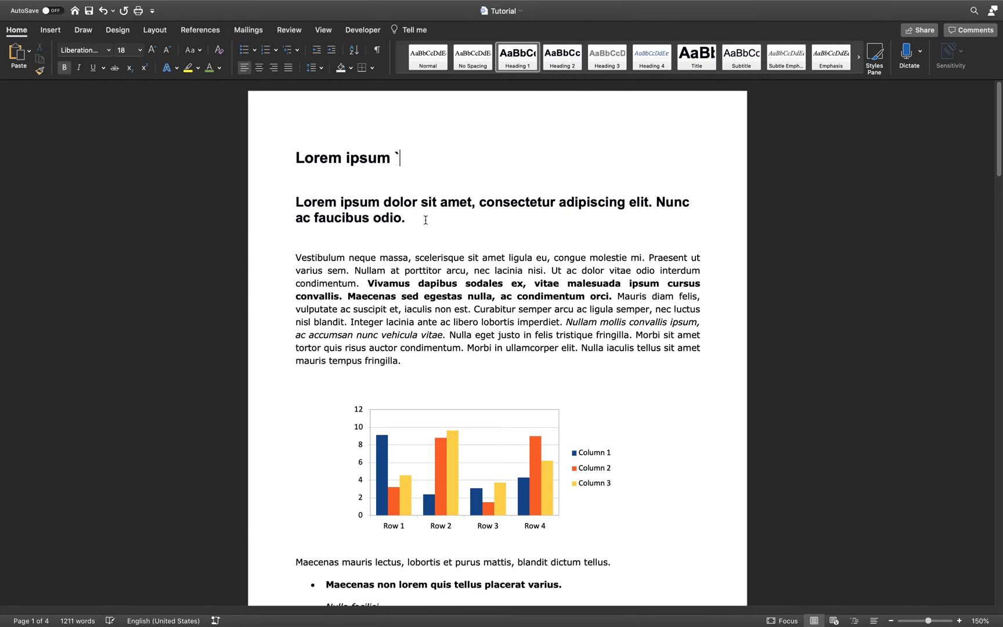
pyautogui.write('à')
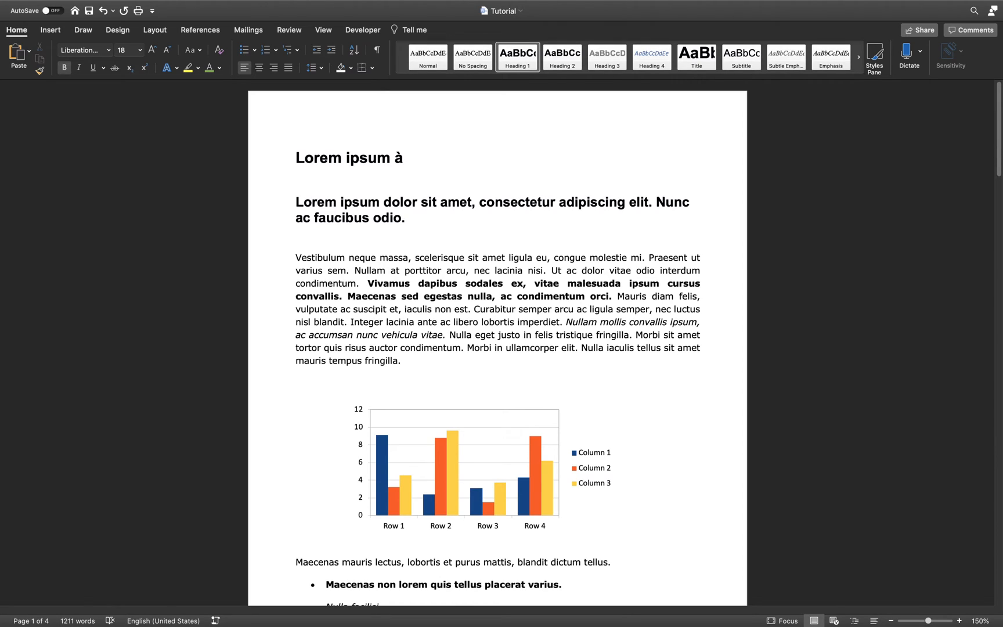
pyautogui.click(407, 157)
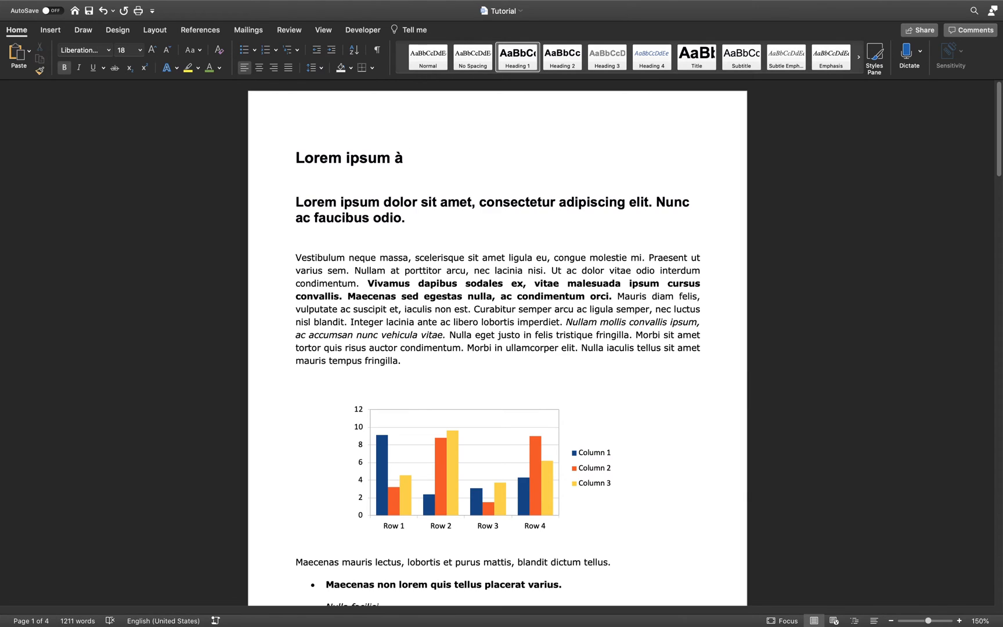
# - Type acute 'á' (Option+e, a) and circumflex 'â' (Option+i, a) after the 'à'
pyautogui.write('á')
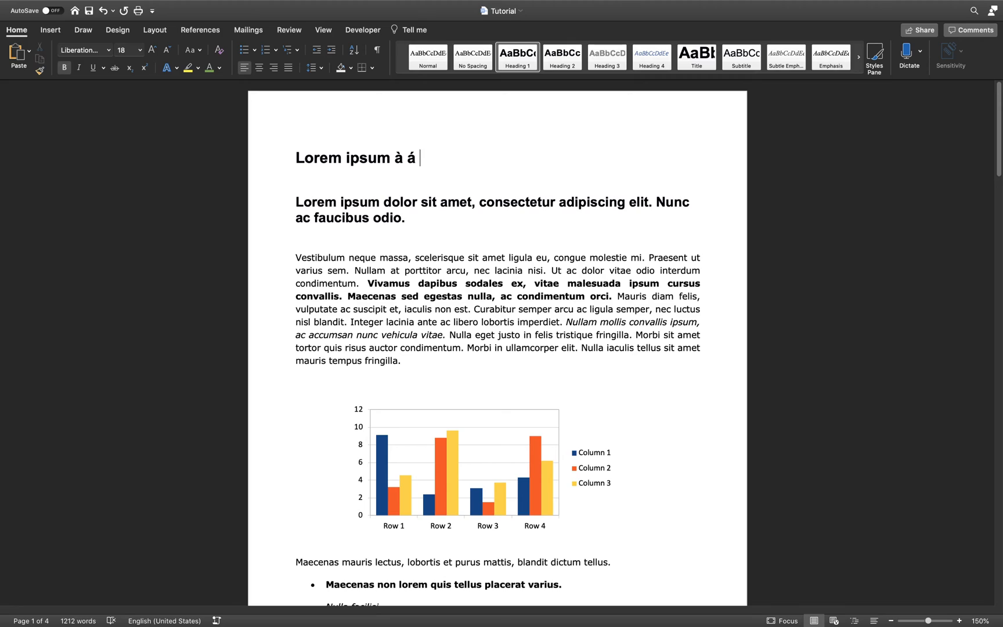
pyautogui.write('â')
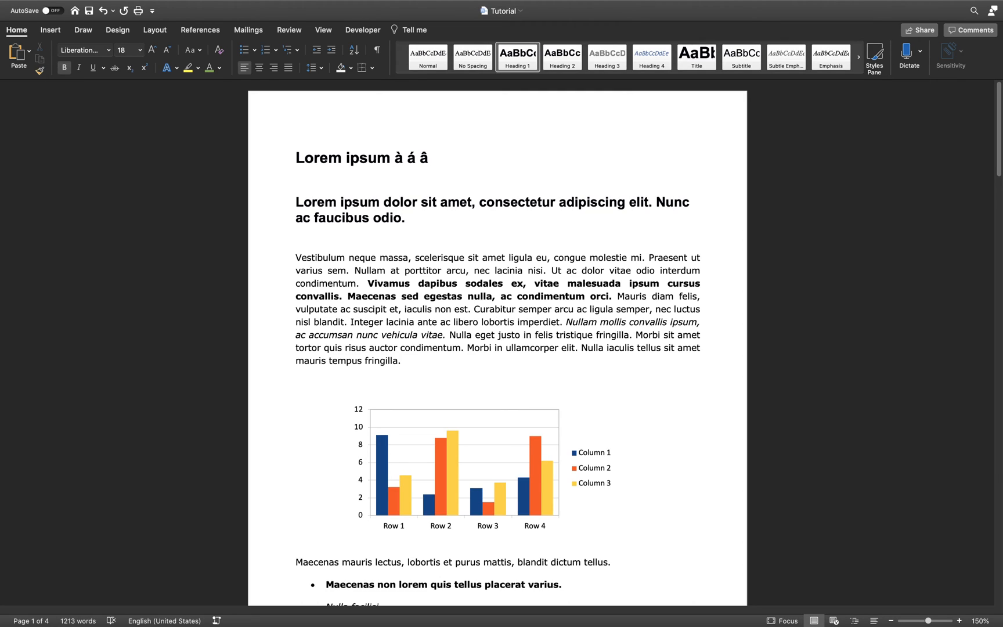
pyautogui.click(434, 157)
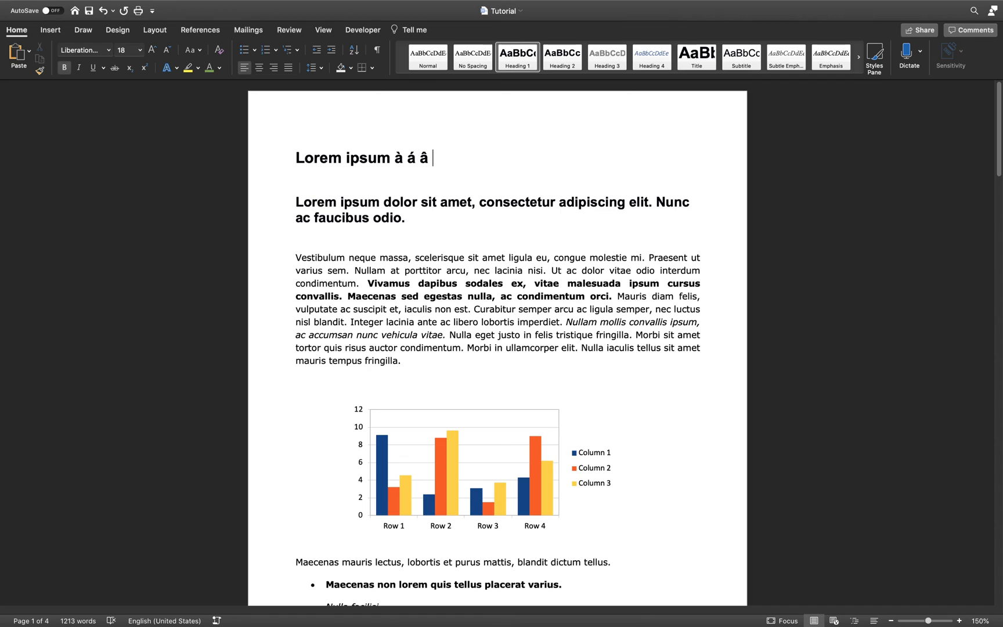
# - Add a tilde 'ã' with Option+n then a after the 'â'
pyautogui.write('ã')
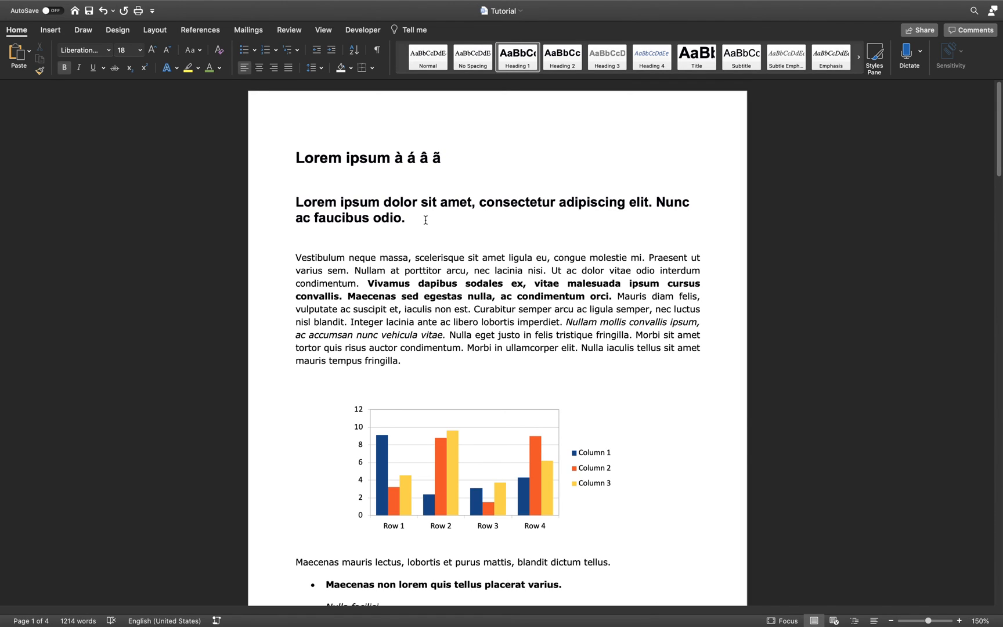
pyautogui.click(441, 158)
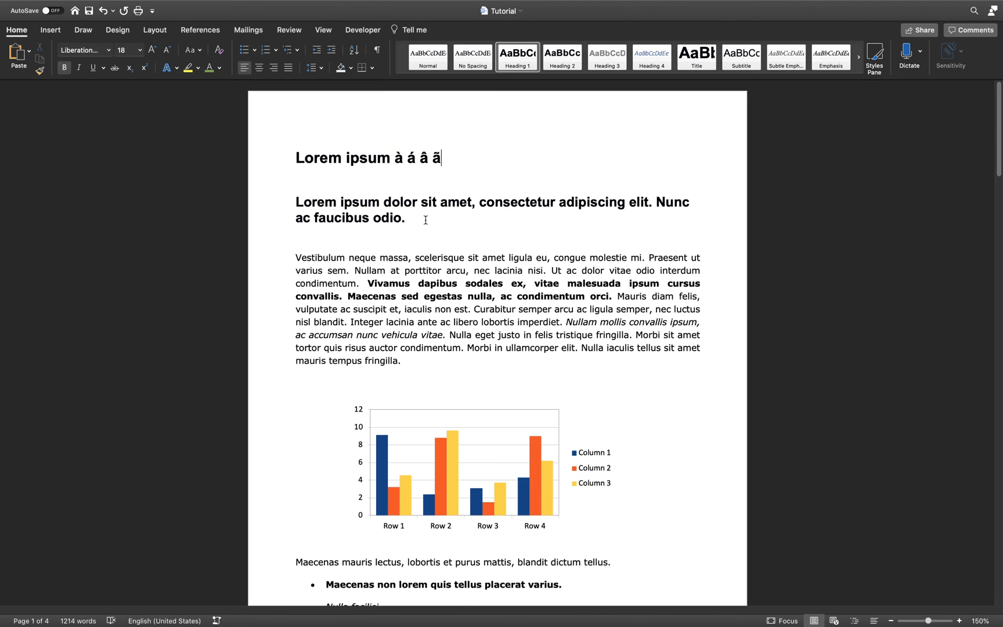